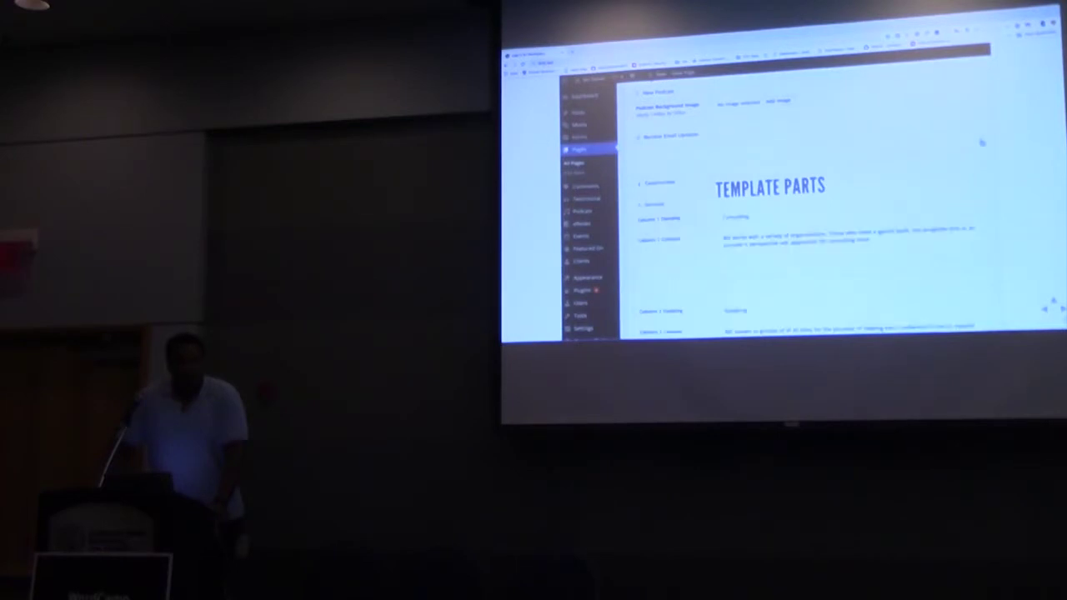
pyautogui.scroll(-3)
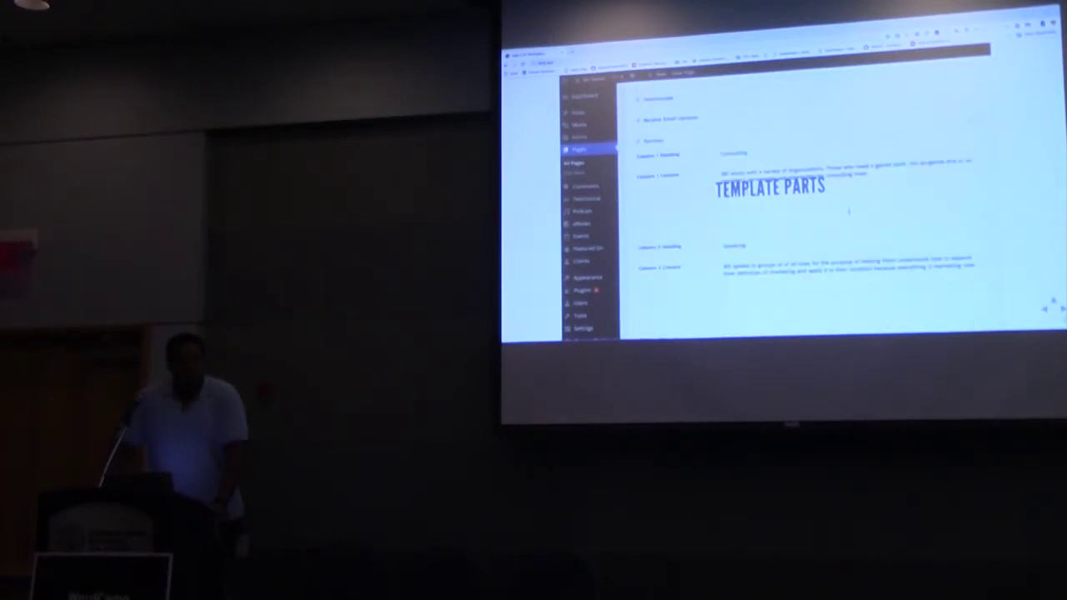